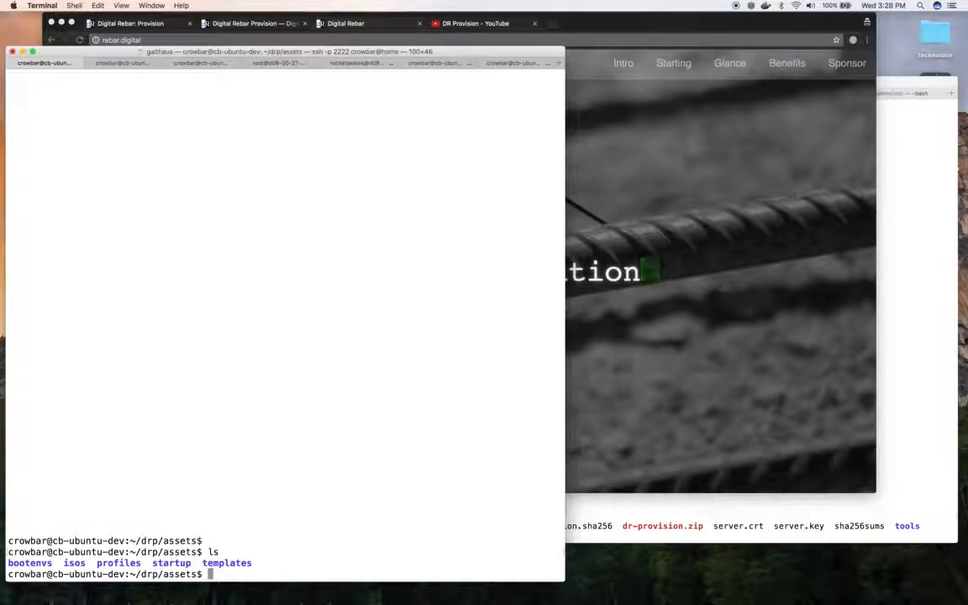
# - Leave the current folder and begin the ../drpcli bootenvs install bootenvs/ command for a boot environment
pyautogui.write('cd ..')
pyautogui.write('./')
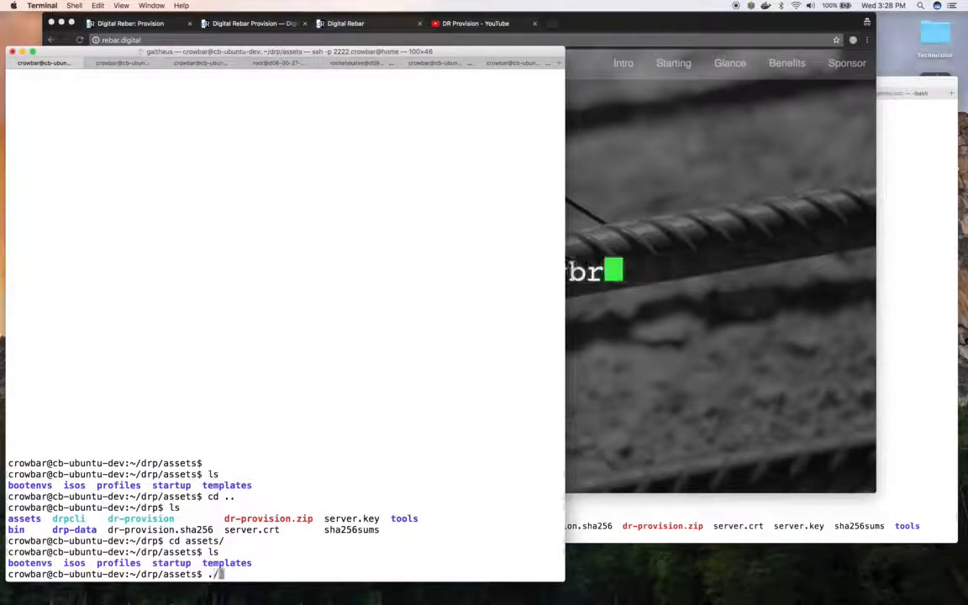
pyautogui.write('../drpcli')
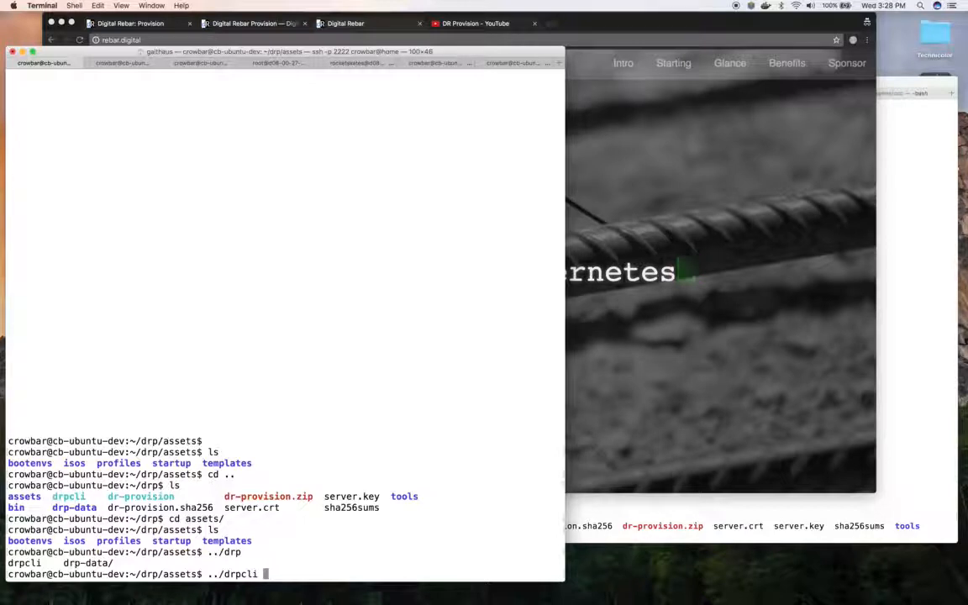
pyautogui.write('bootenvs')
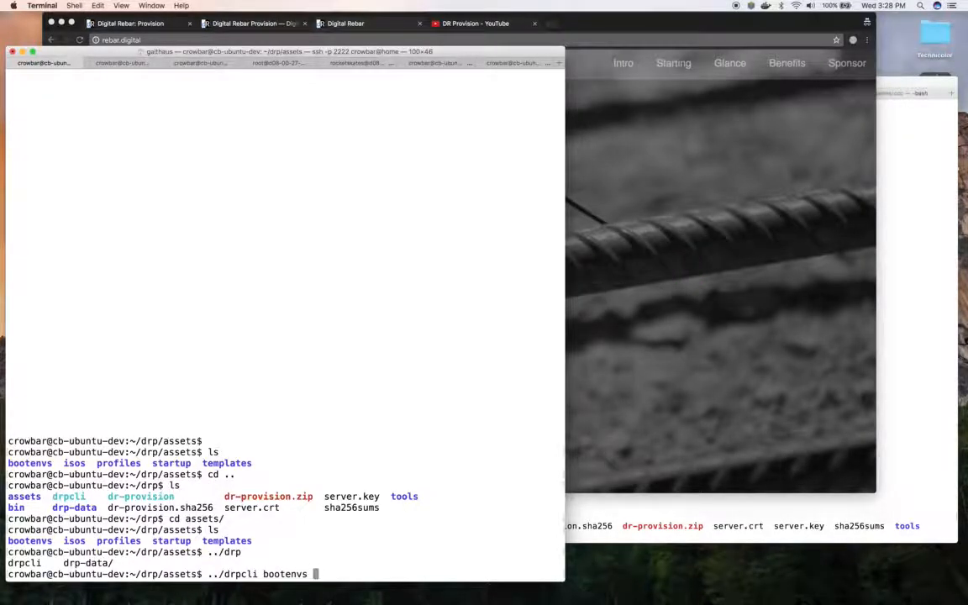
pyautogui.write('install')
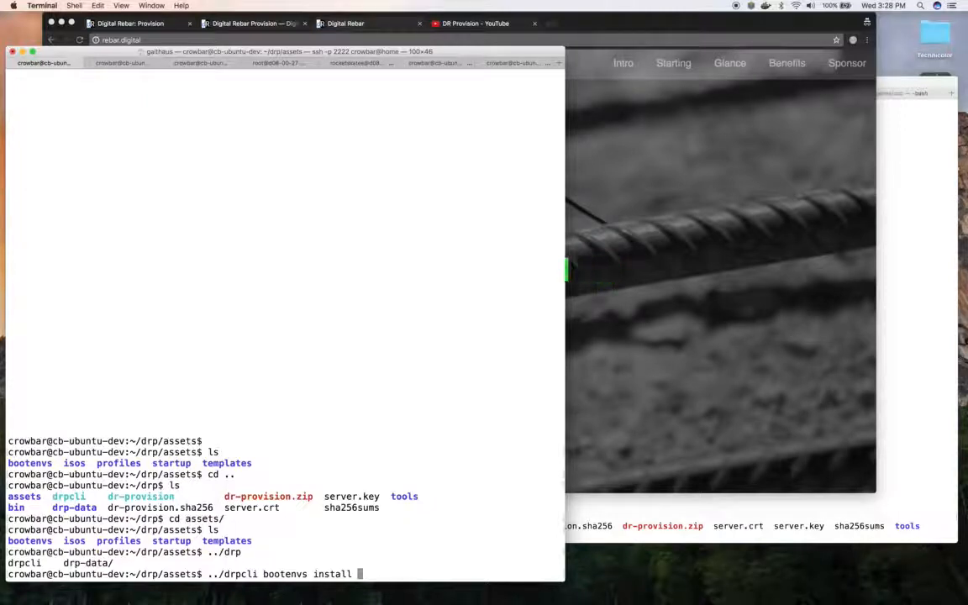
pyautogui.write('bootenvs/')
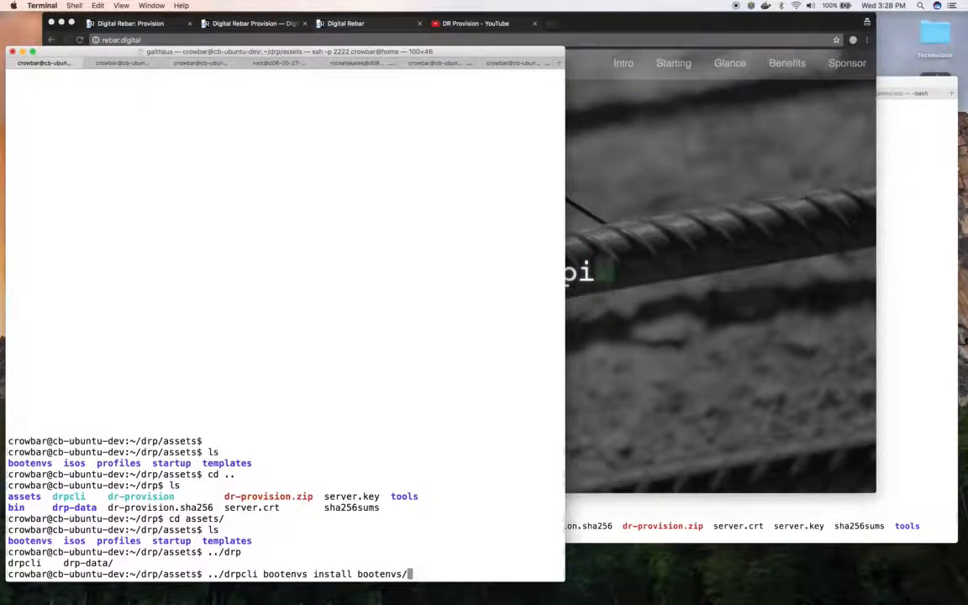
pyautogui.write('ce')
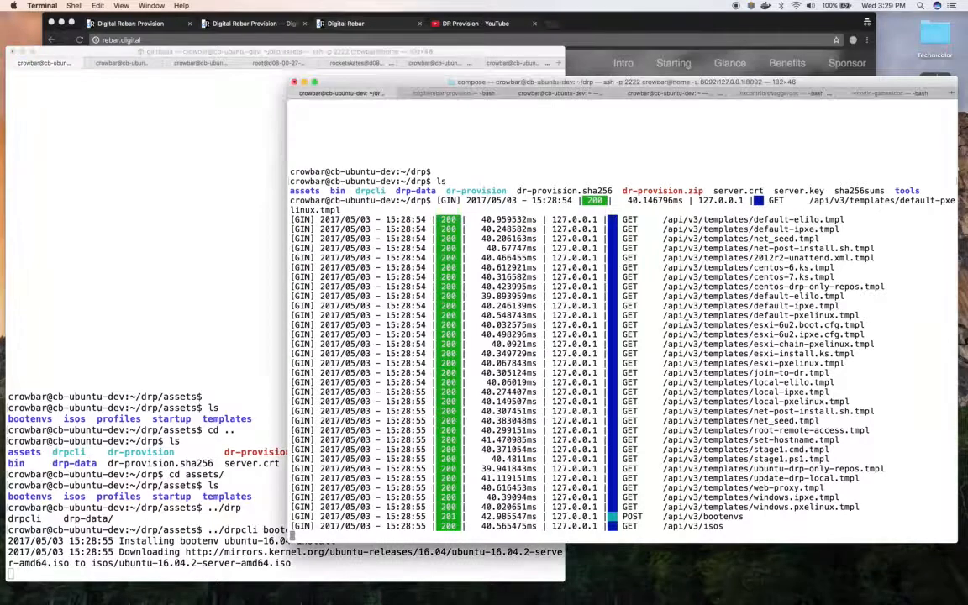
# - Move into assets/ and run the Ubuntu 16.04 bootenv install until its JSON definition prints
pyautogui.write('cd assets/')
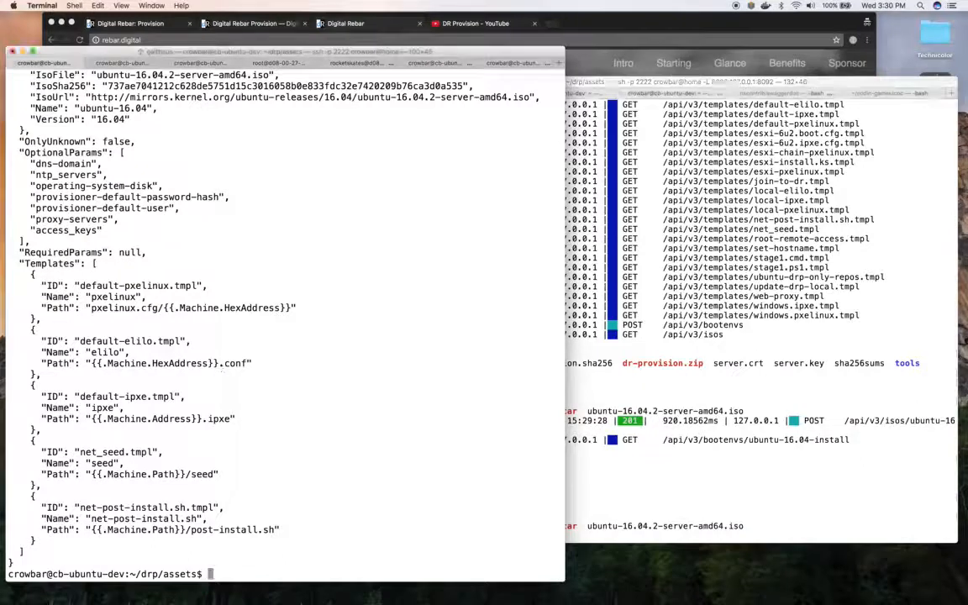
# - Compose vi bootenvs/centos-7.3.1611.yml, using Tab completion on the assets folders
pyautogui.write('vi')
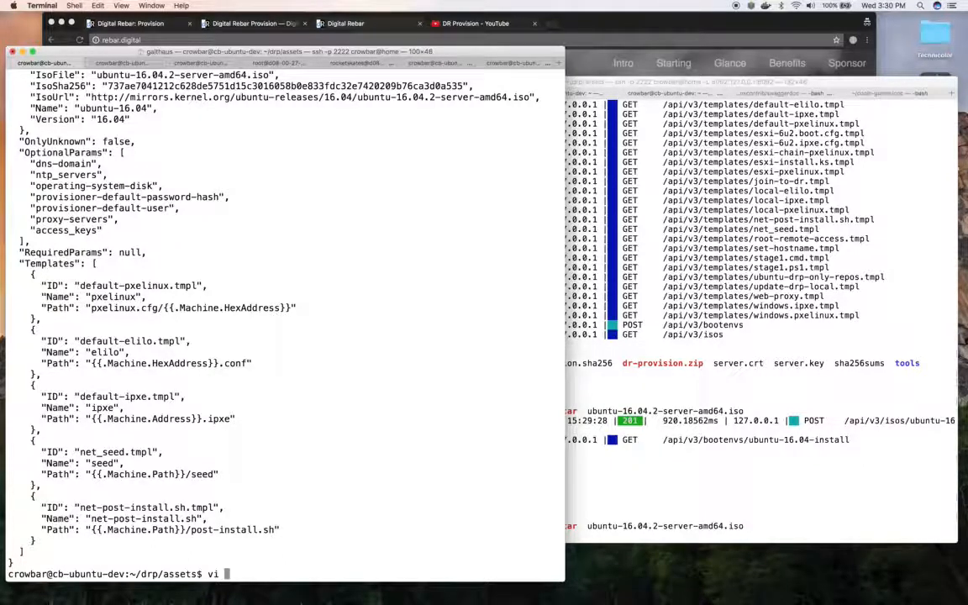
pyautogui.press('Tab')
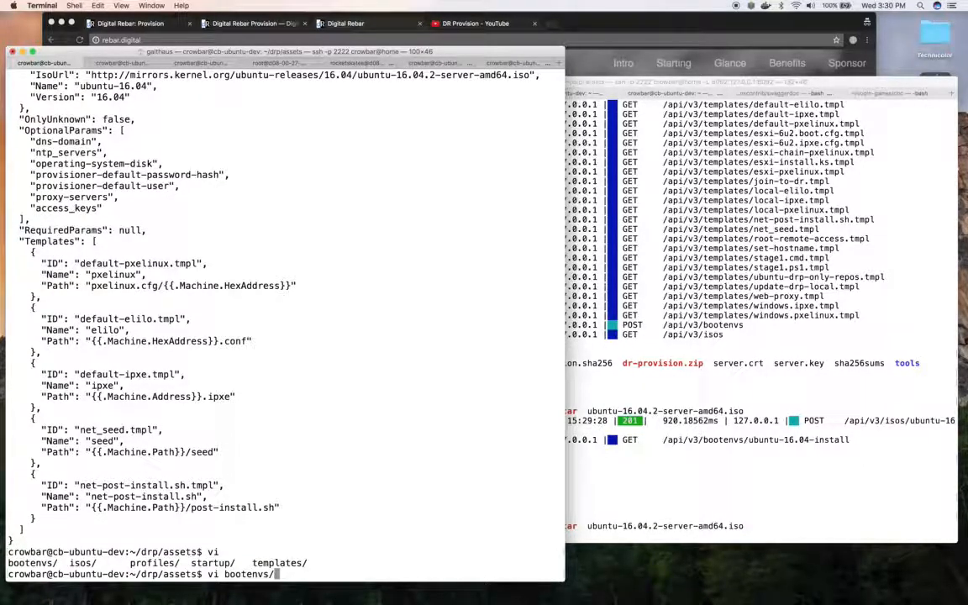
pyautogui.write('centos-7.3.1611.yml')
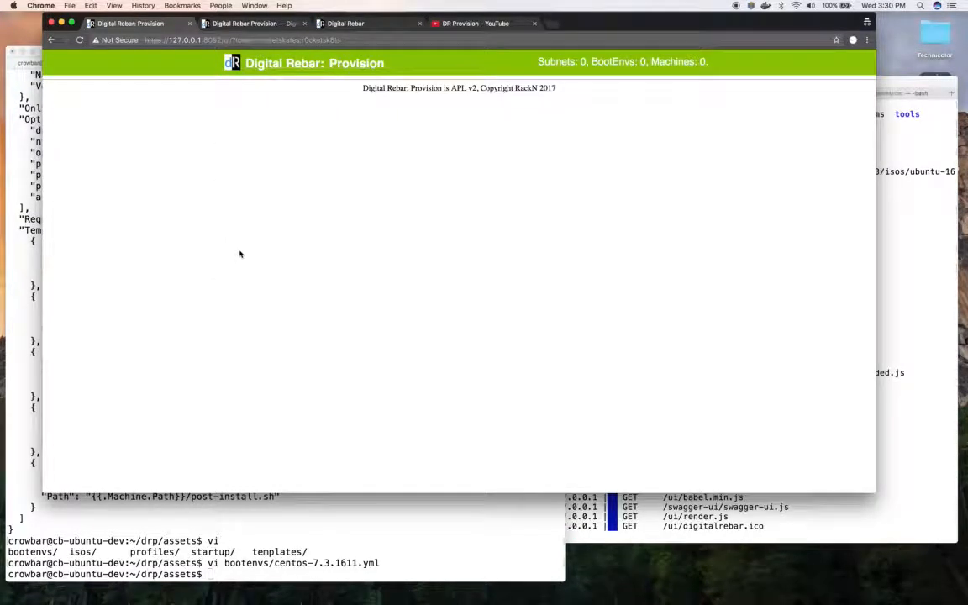
pyautogui.moveTo(242, 309)
pyautogui.write('d')
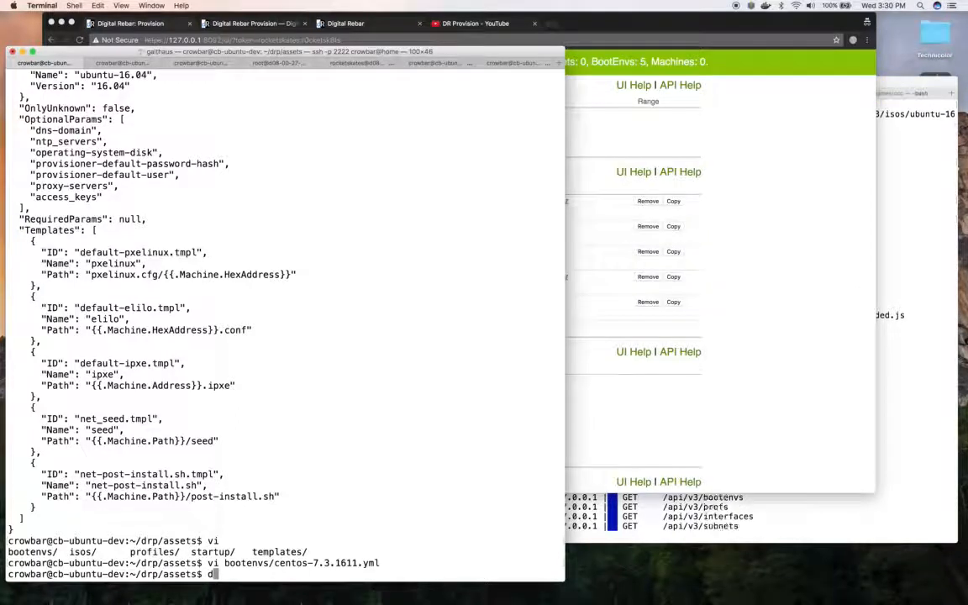
# - Run ../drpcli bootenvs list to show the installed boot environments
pyautogui.write('../dr')
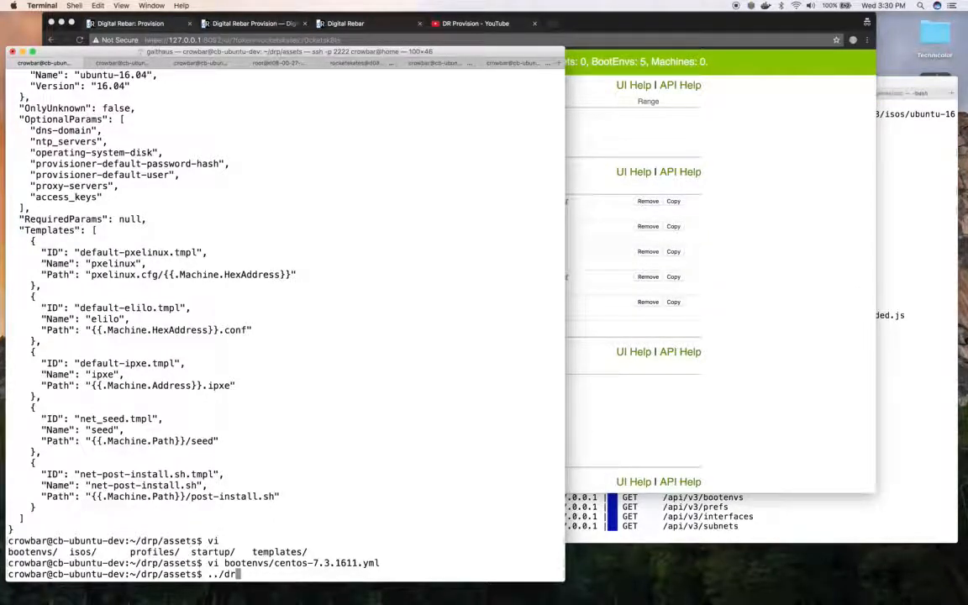
pyautogui.write('cli')
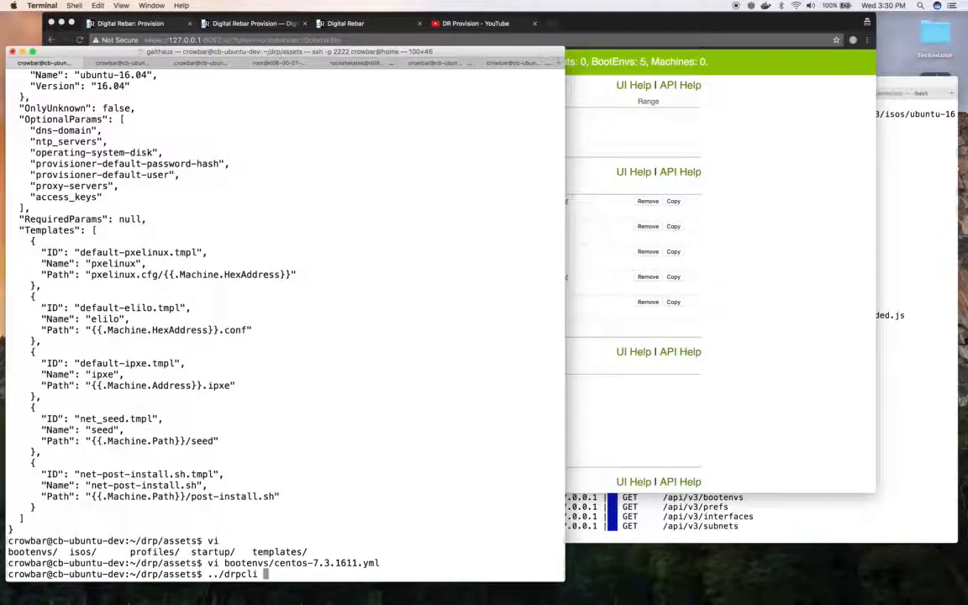
pyautogui.write('bootenvs list')
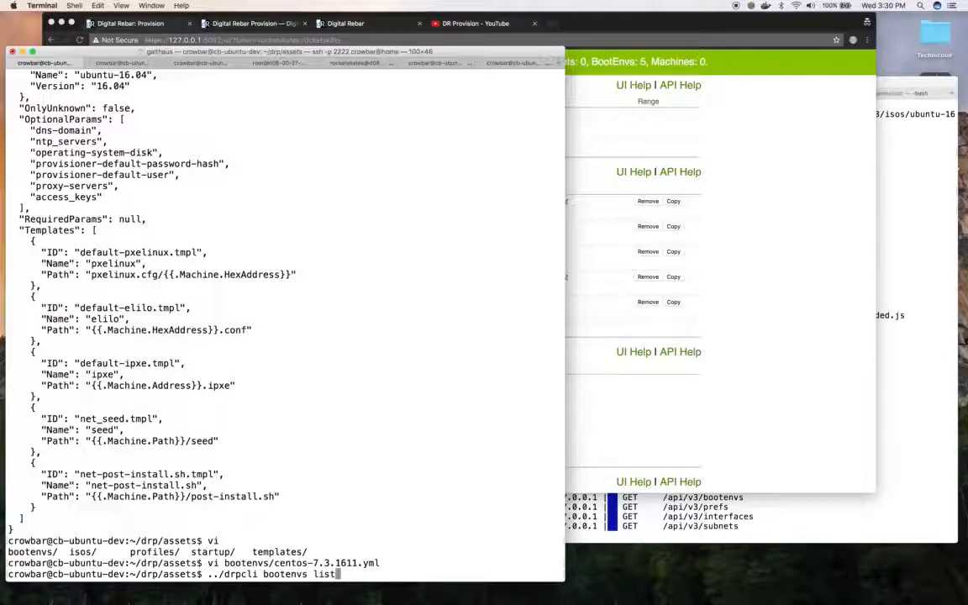
pyautogui.press('Return')
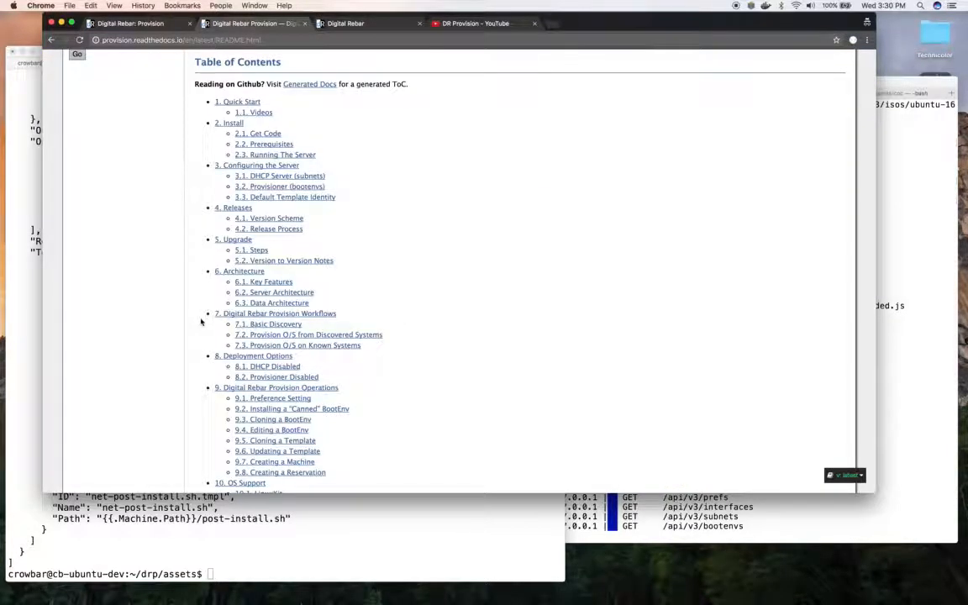
# - Jump to docs section 9.2 Installing a Canned BootEnv, then move to the DR Provision YouTube playlist
pyautogui.scroll(-3)
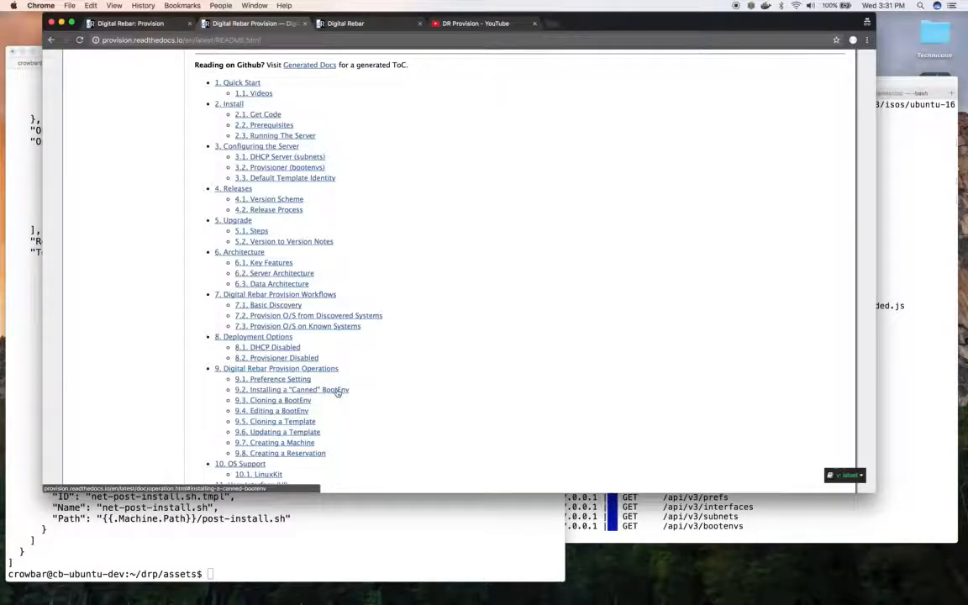
pyautogui.click(291, 390)
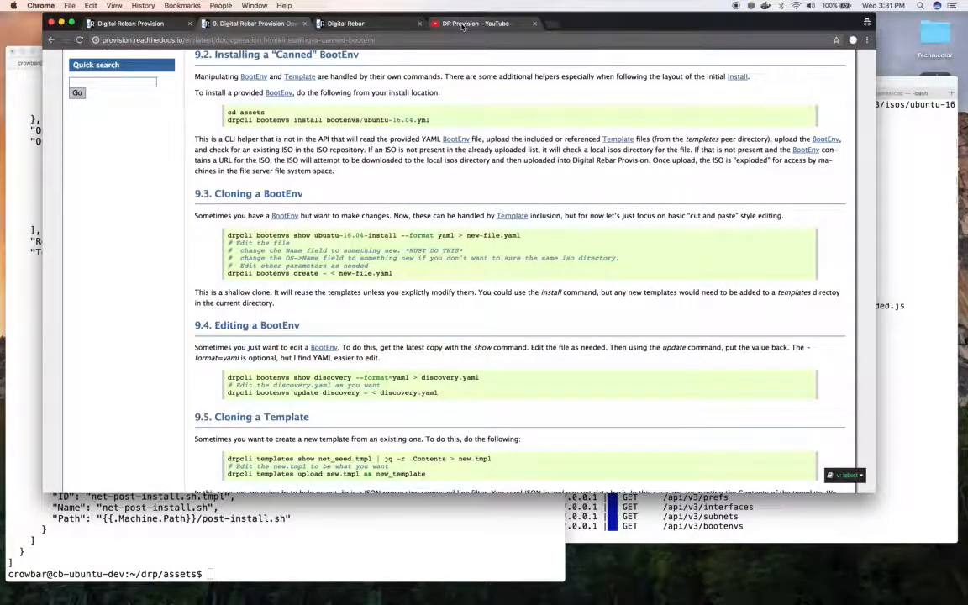
pyautogui.click(473, 23)
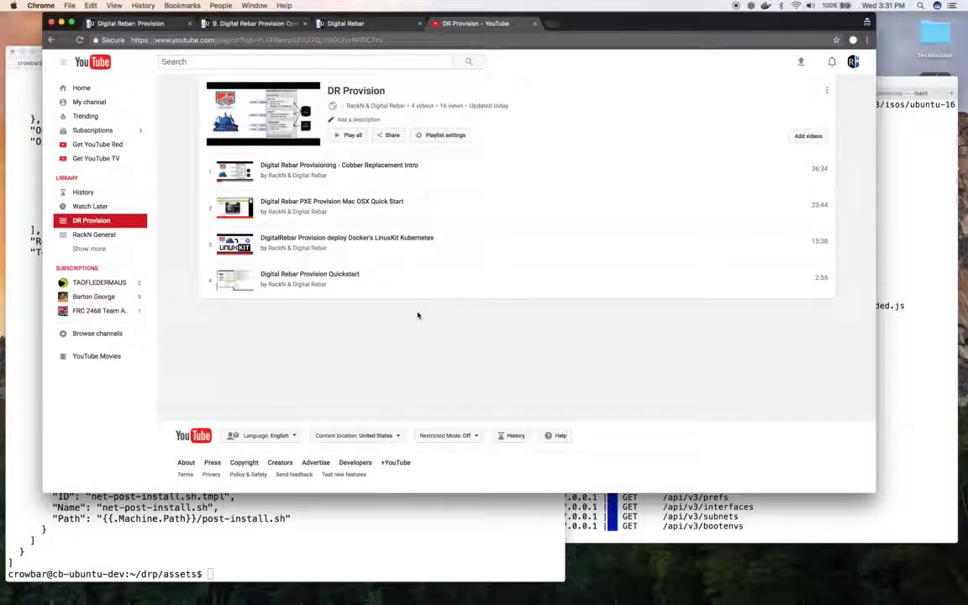
pyautogui.moveTo(726, 118)
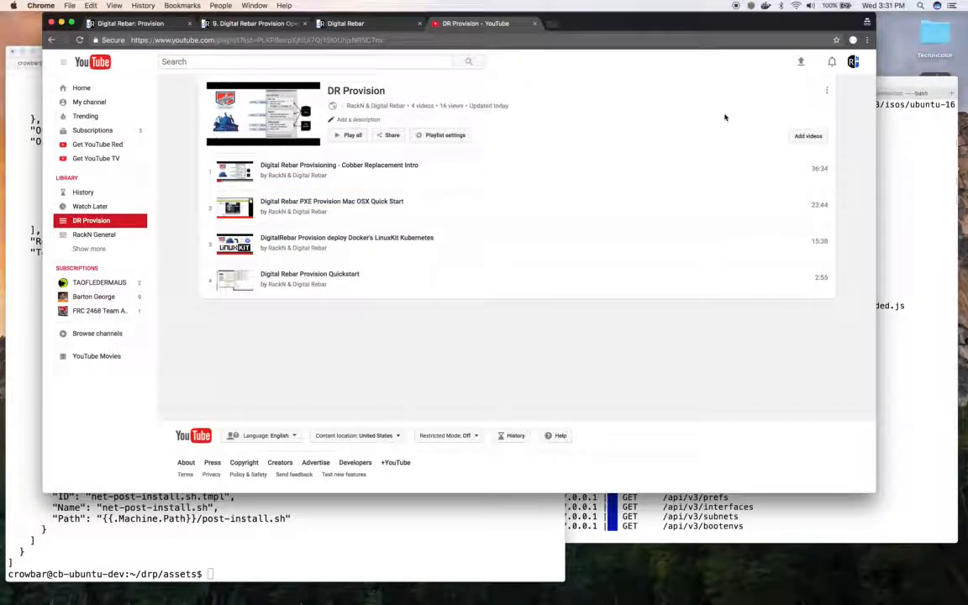